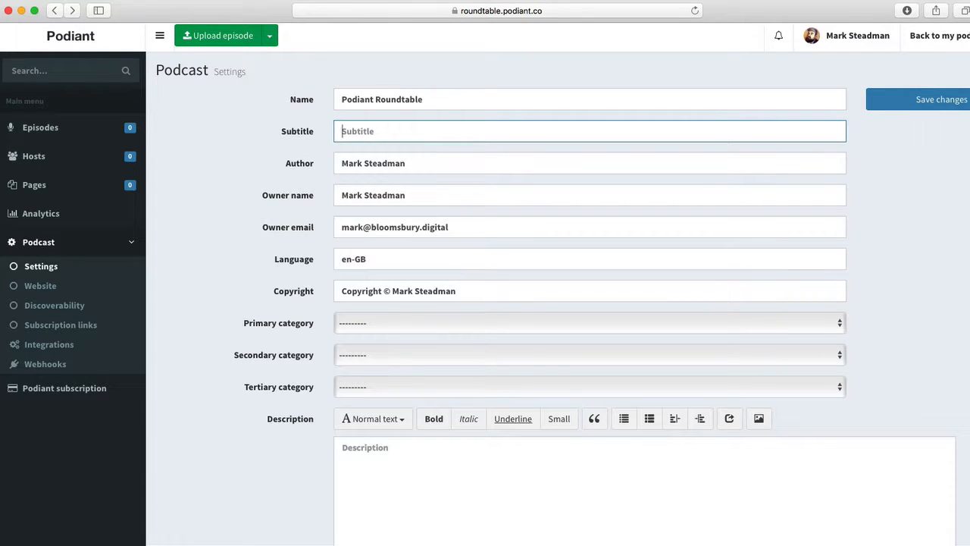
# Step: Enter the subtitle "The panel discussion podcast from Podiant" in the settings
pyautogui.write('The panel dis')
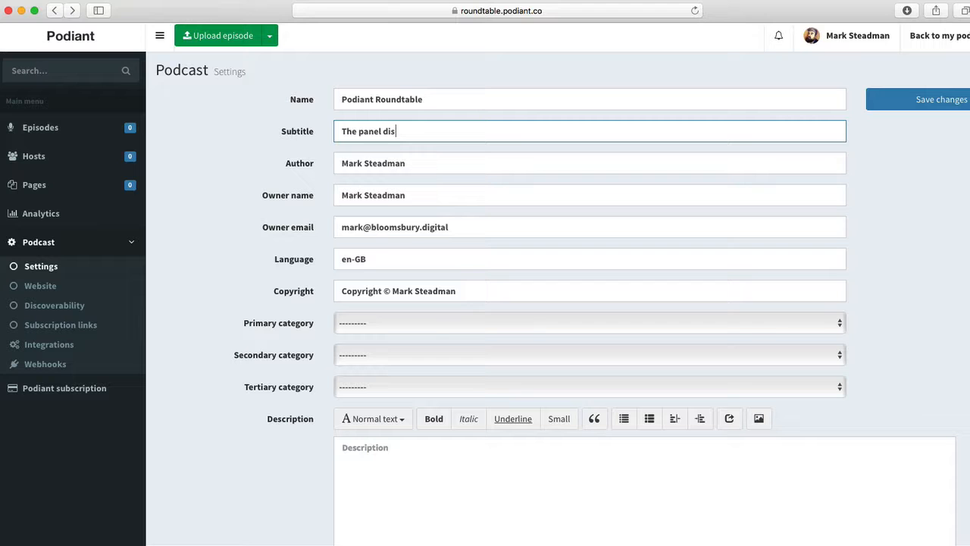
pyautogui.write('cussion podcast from Podiant')
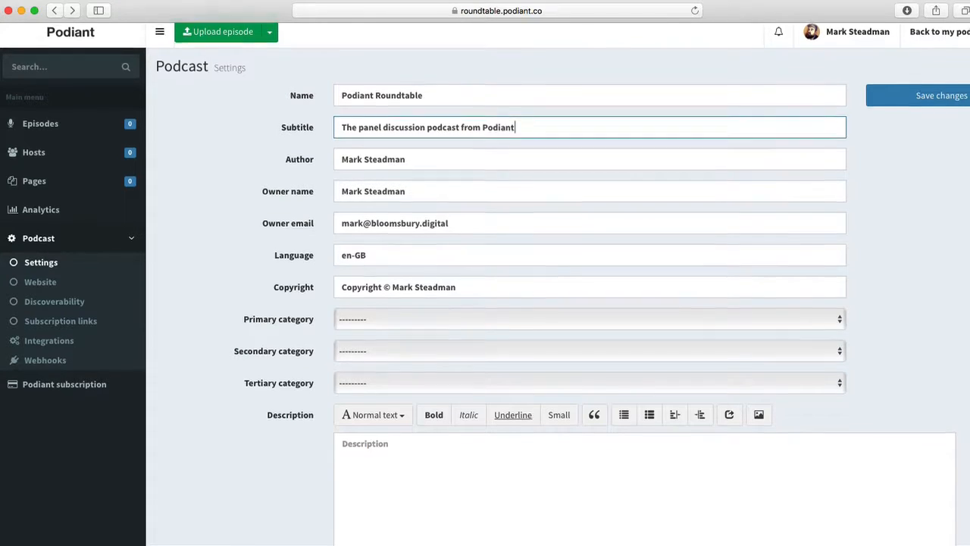
pyautogui.scroll(-3)
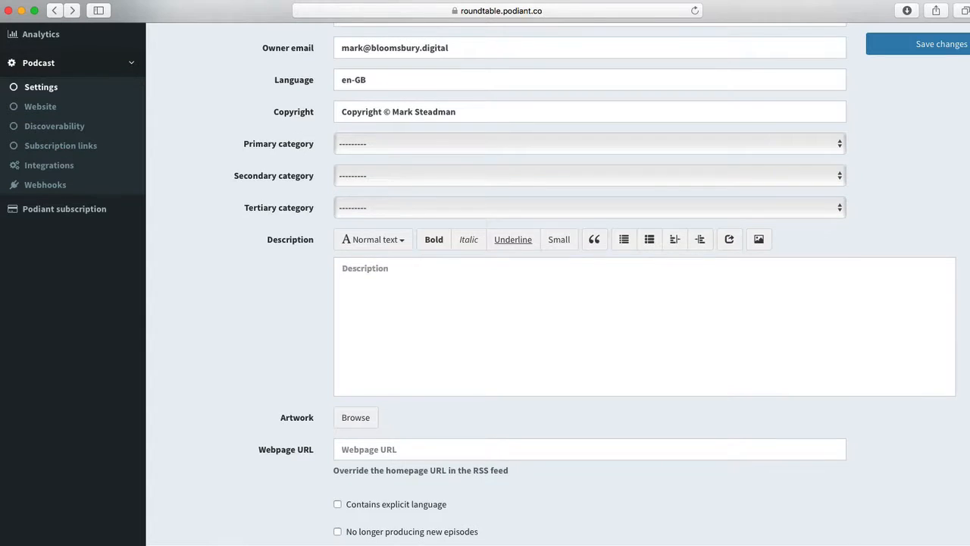
# Step: Choose Podcasting as primary category and write the description about the state of podcasting and the startup's growth
pyautogui.click(588, 143)
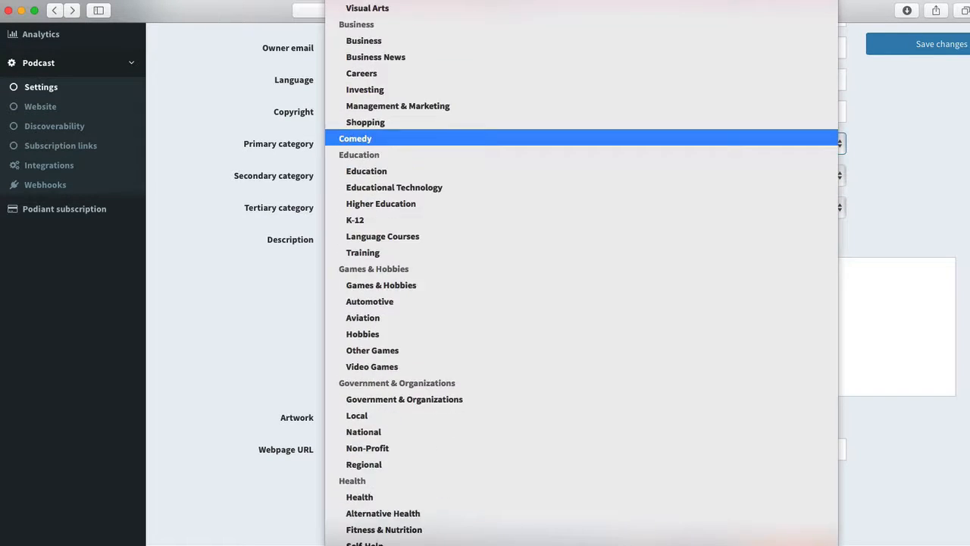
pyautogui.scroll(-3)
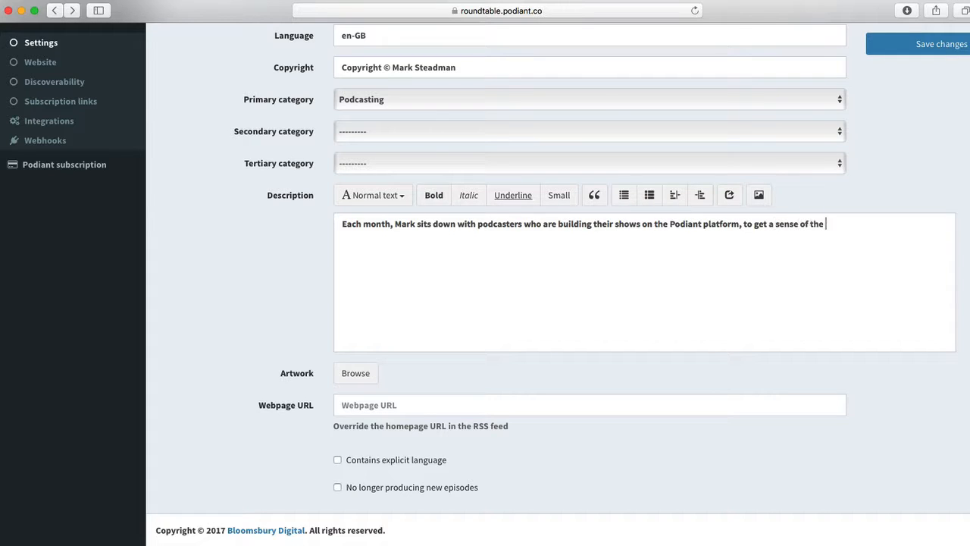
pyautogui.write('state of podcasting')
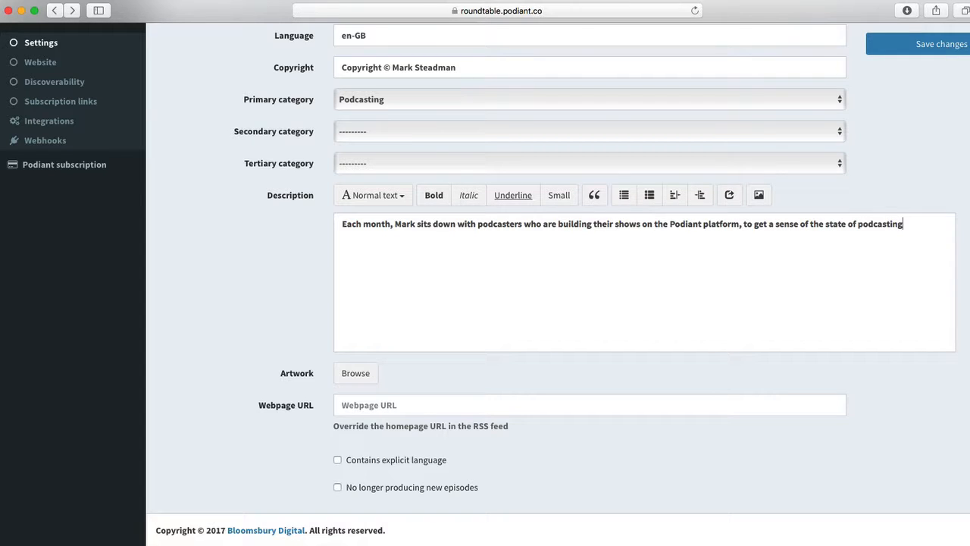
pyautogui.write(', and to track the growth of this exciting new startup.')
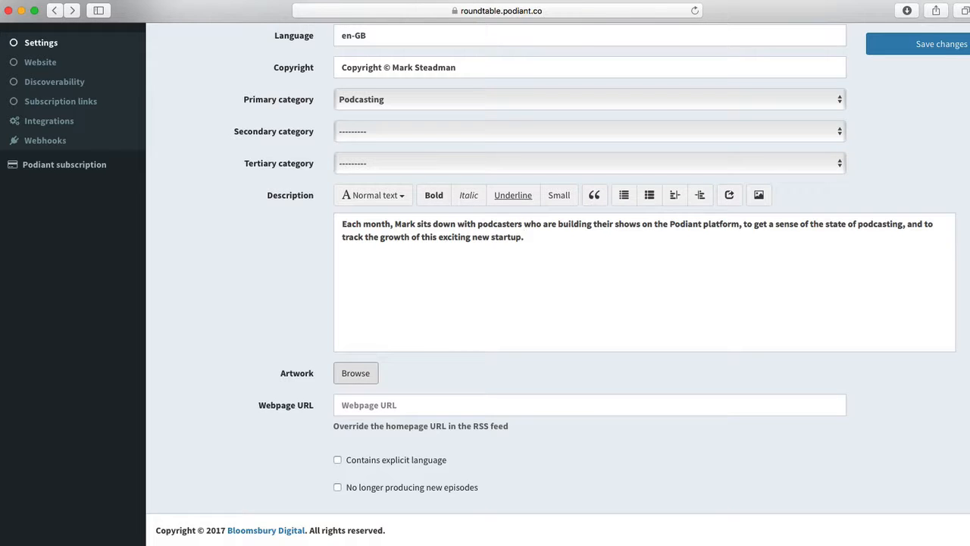
# Step: Upload the 1400.jpeg kitten image as the podcast artwork
pyautogui.click(355, 373)
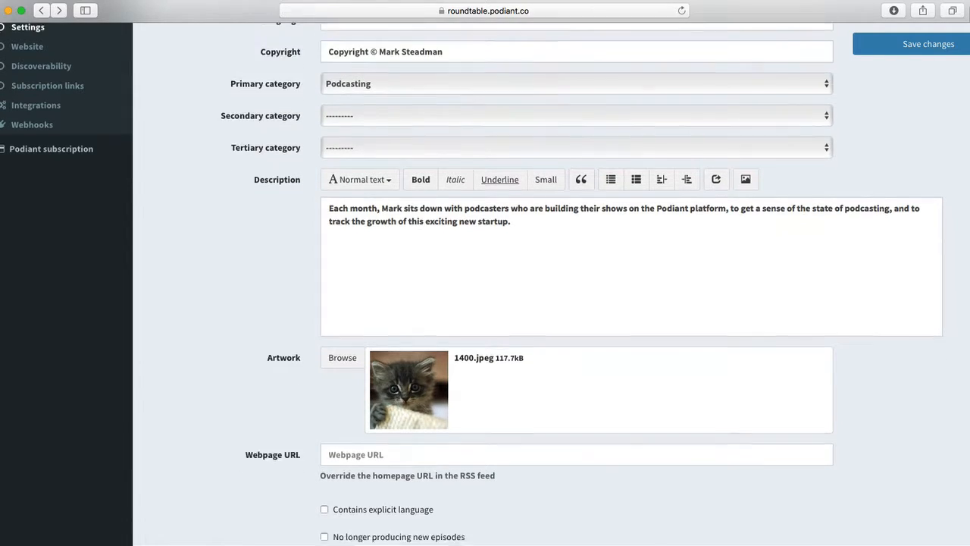
pyautogui.scroll(-3)
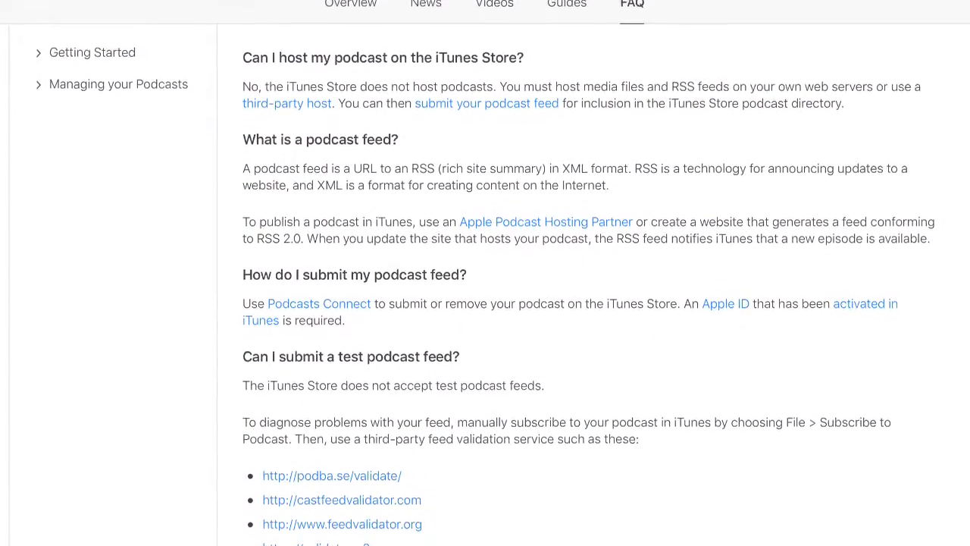
pyautogui.scroll(-3)
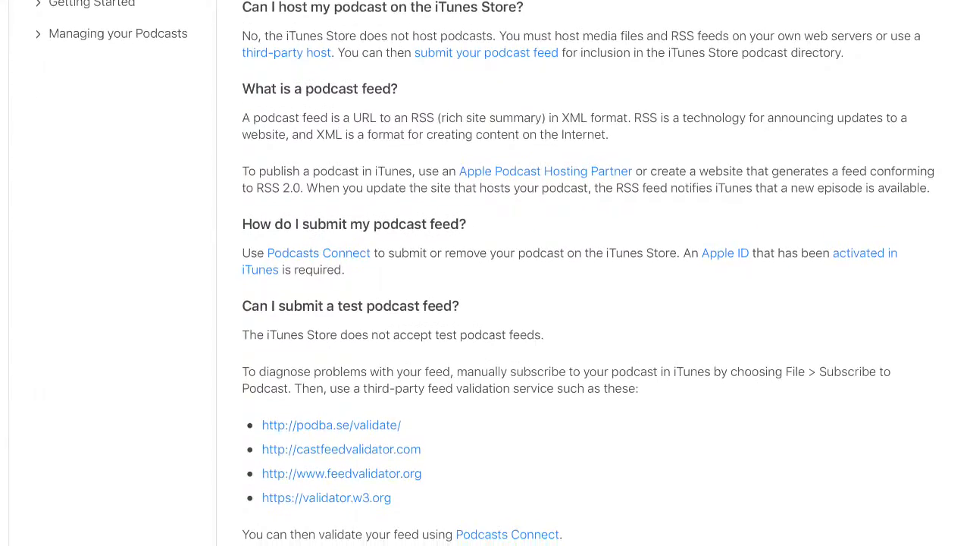
pyautogui.scroll(-3)
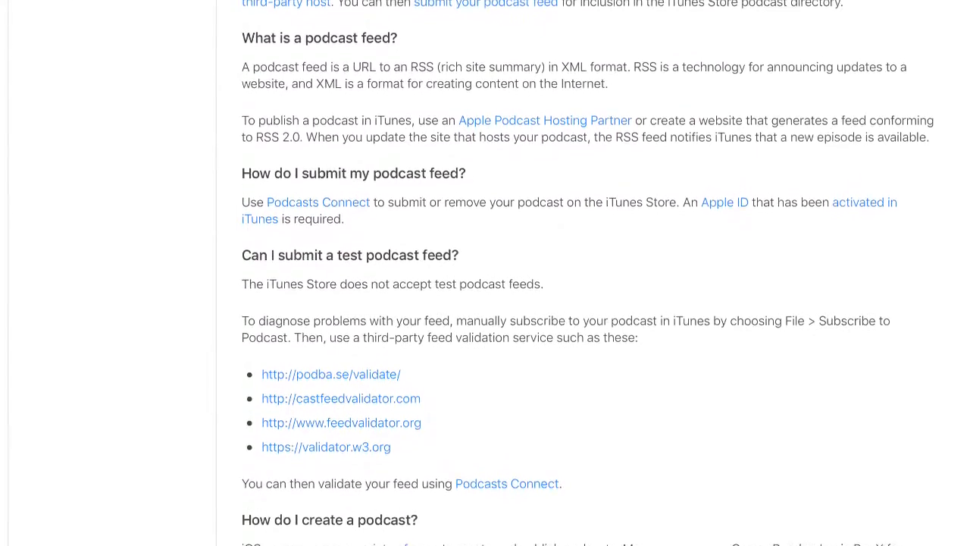
pyautogui.scroll(-3)
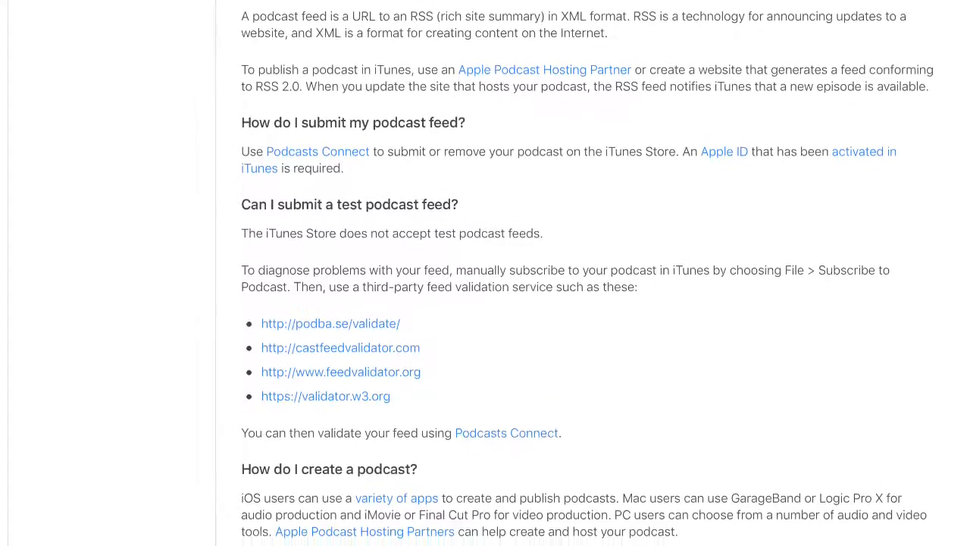